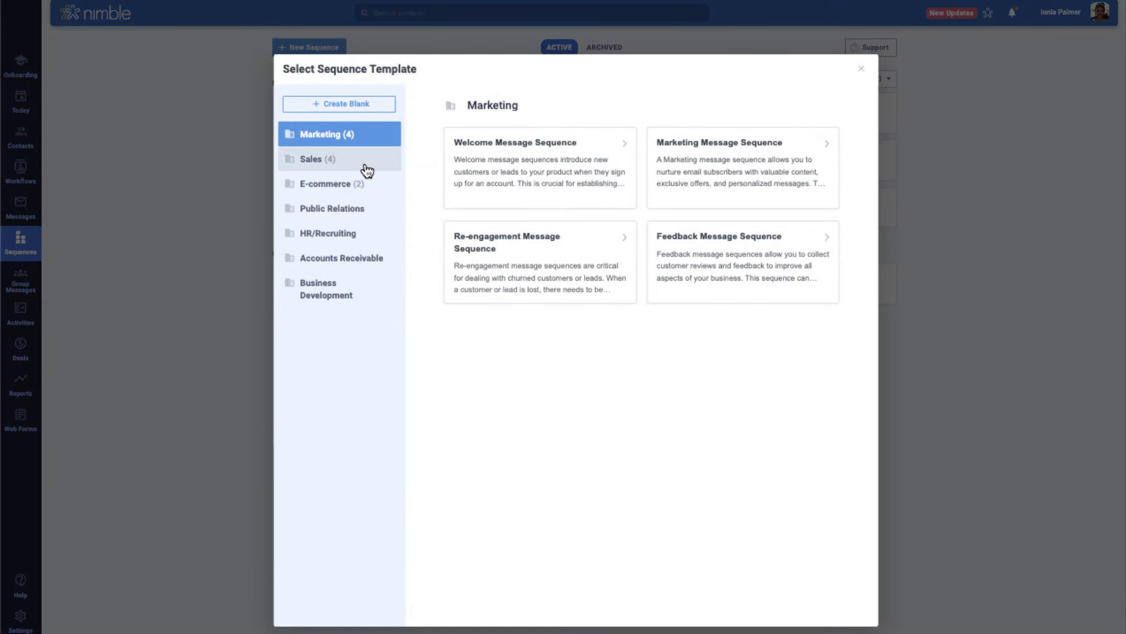
# Browse the sequence template categories from Sales through Business Development.
pyautogui.click(317, 159)
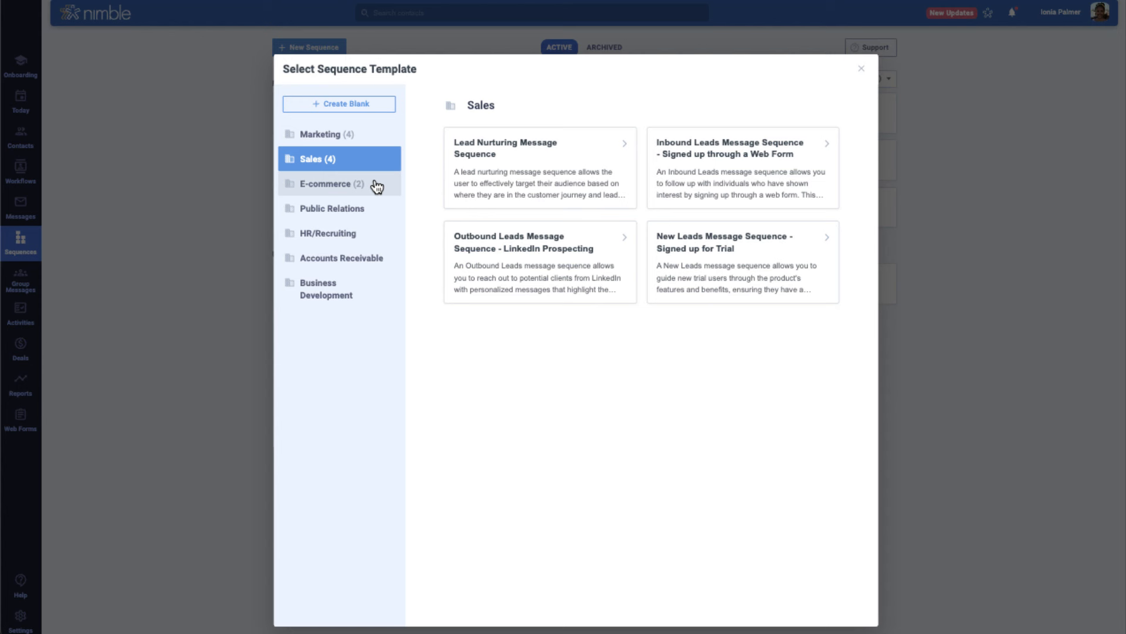
pyautogui.click(330, 184)
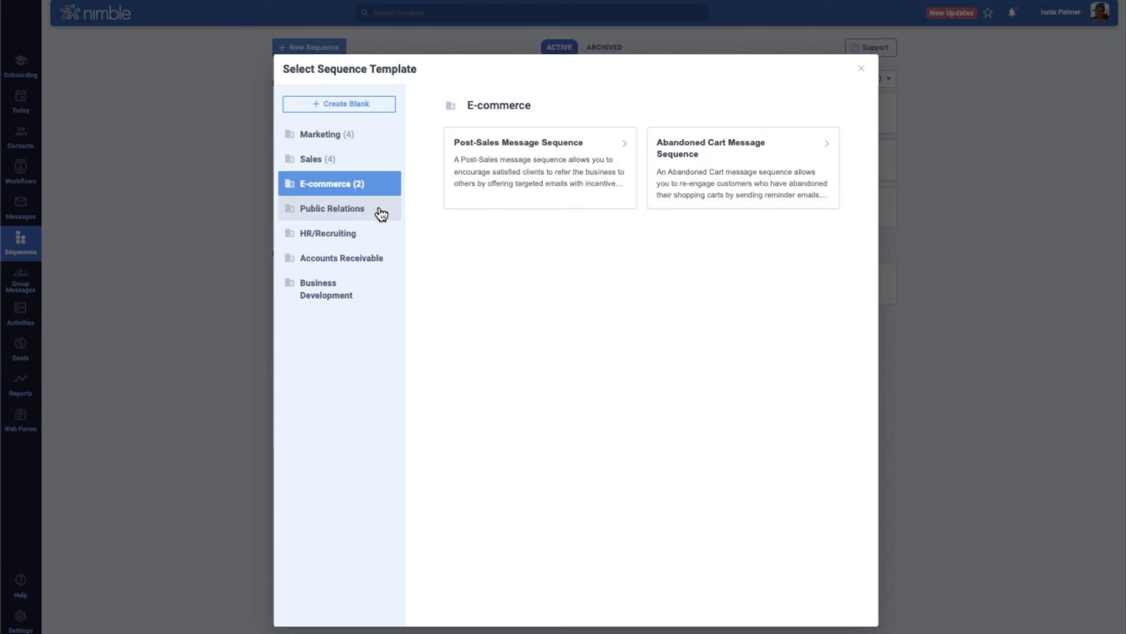
pyautogui.click(332, 209)
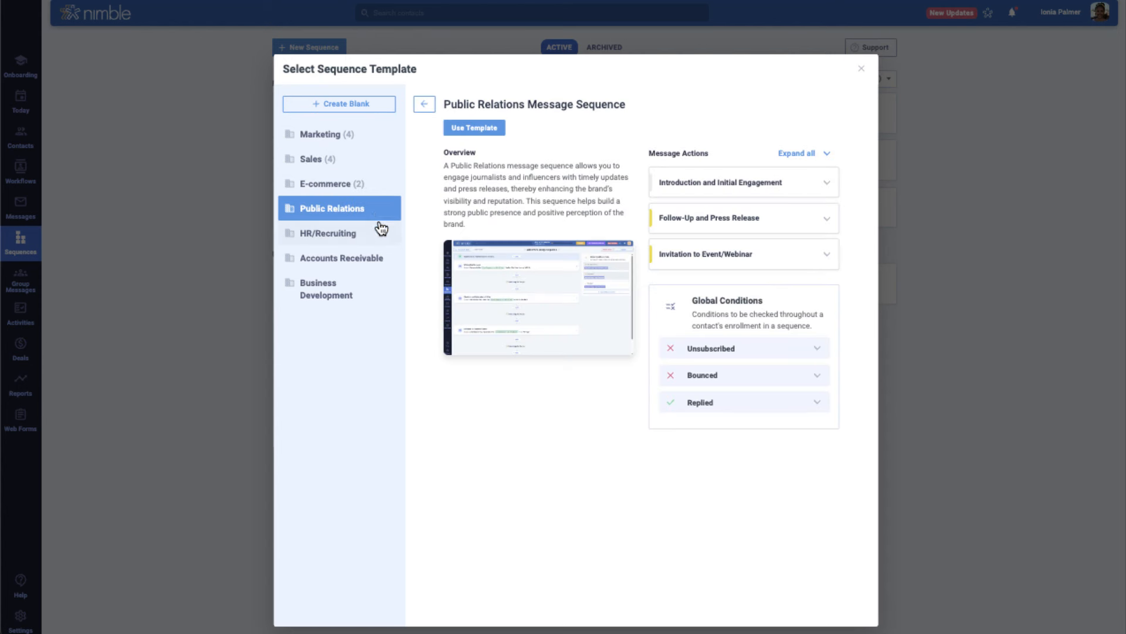
pyautogui.click(327, 233)
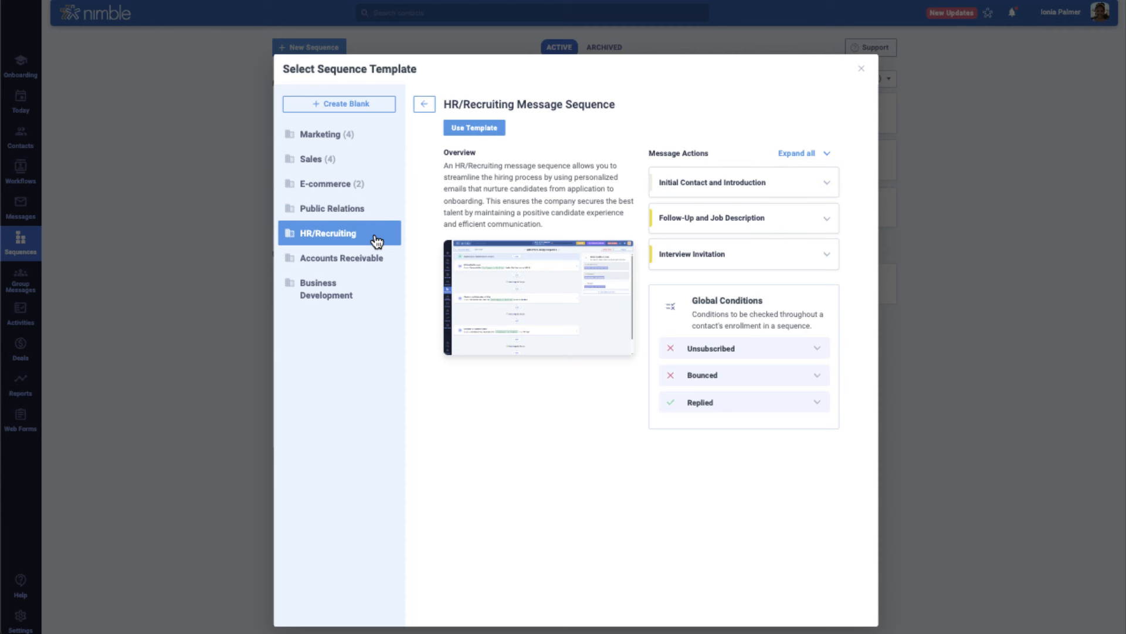
pyautogui.click(341, 259)
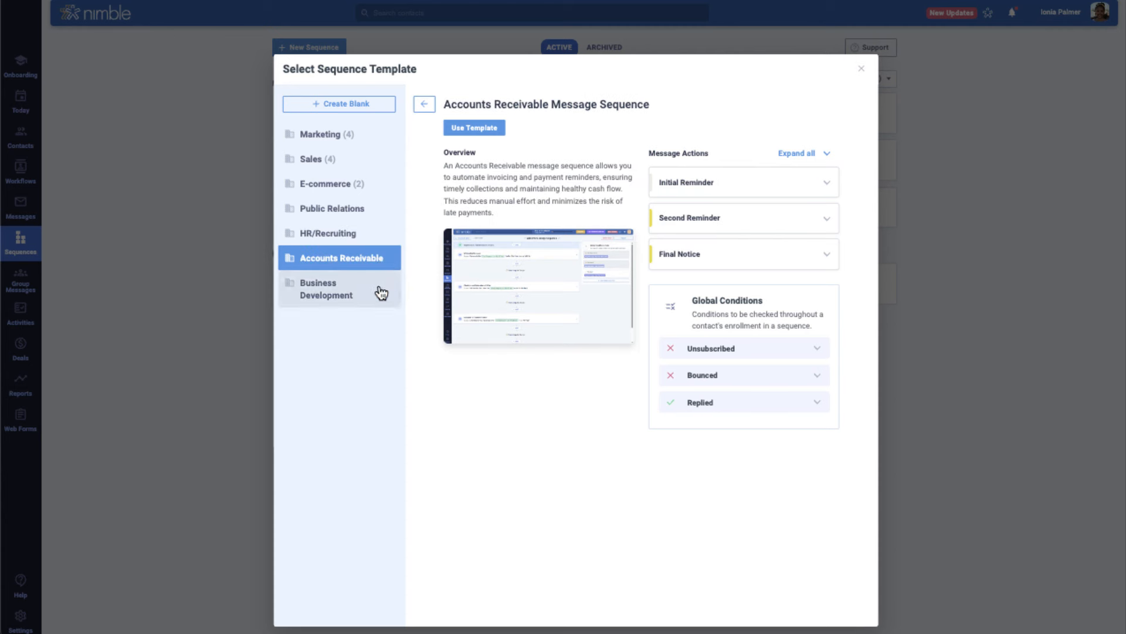
pyautogui.click(326, 289)
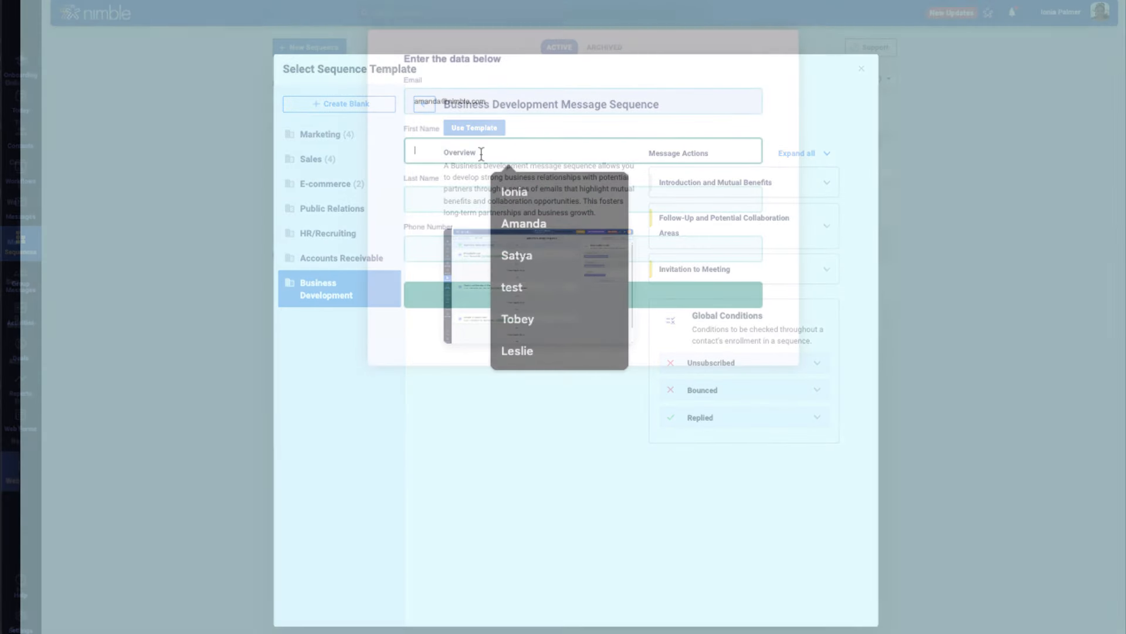
# Fill the test web form with 'Eliot' and submit it.
pyautogui.write('Eliot')
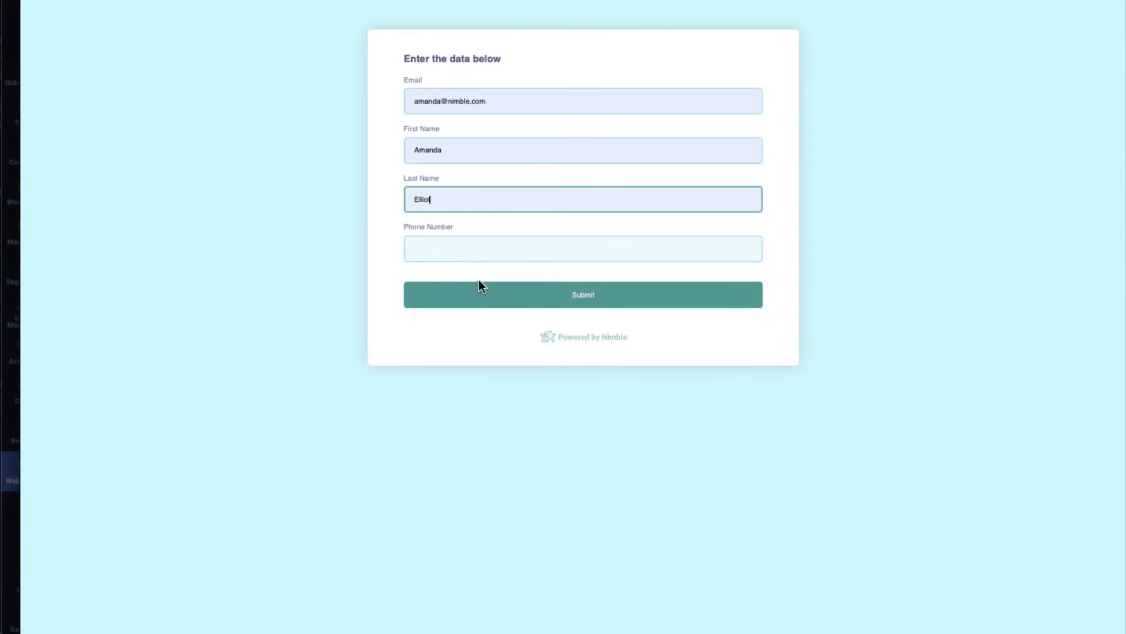
pyautogui.click(583, 295)
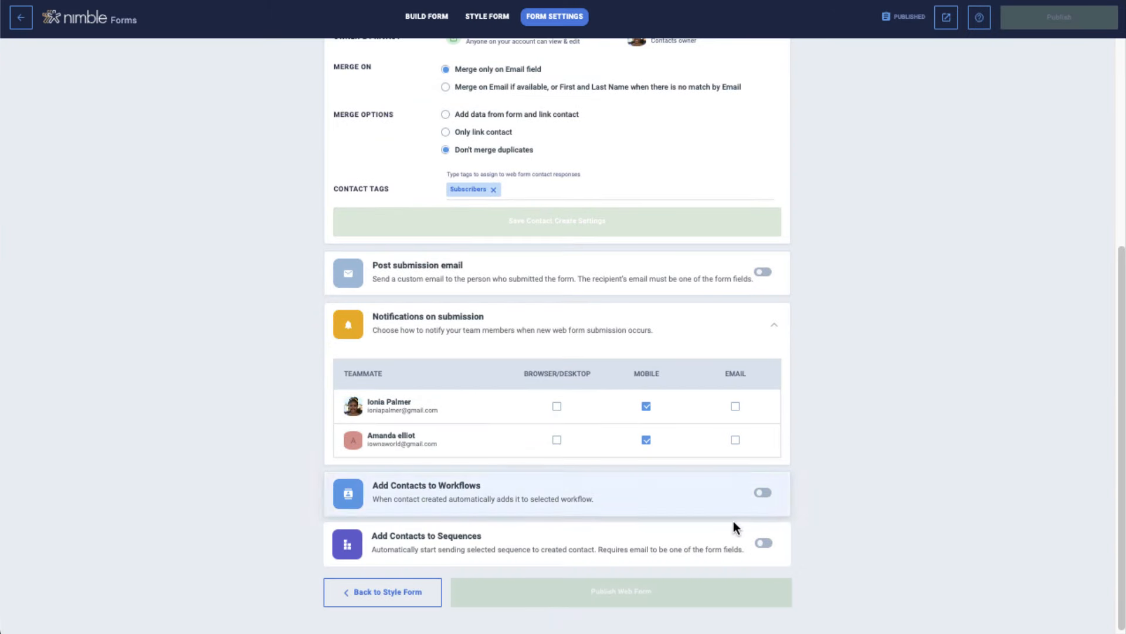
# Enable adding form contacts to the Welcome Message Sequence and turn on workflow enrollment.
pyautogui.click(762, 542)
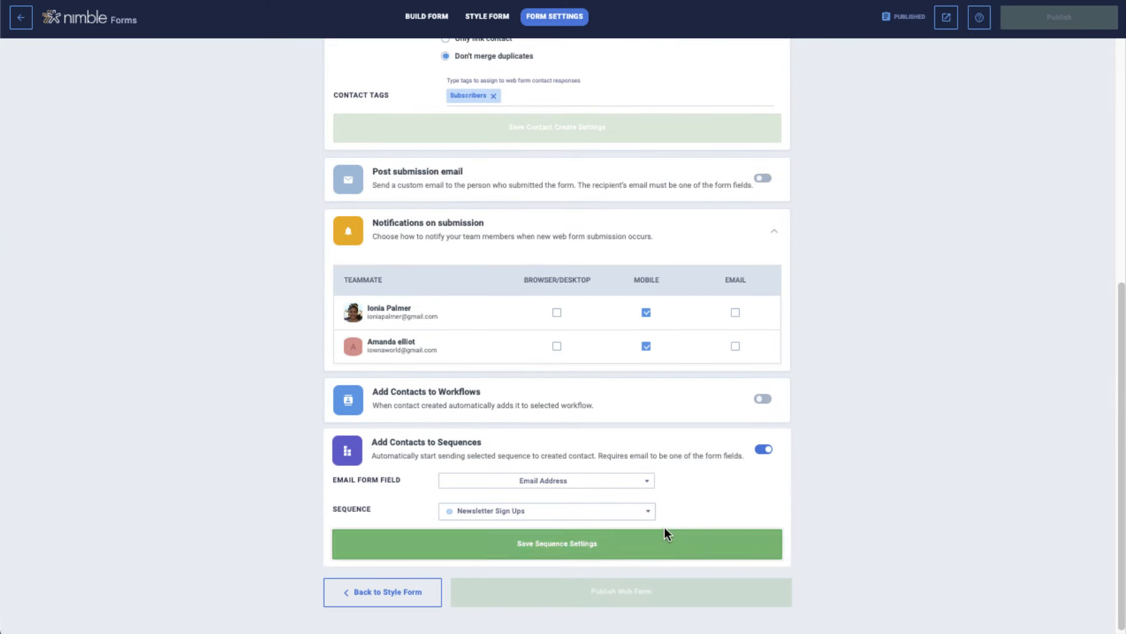
pyautogui.click(545, 511)
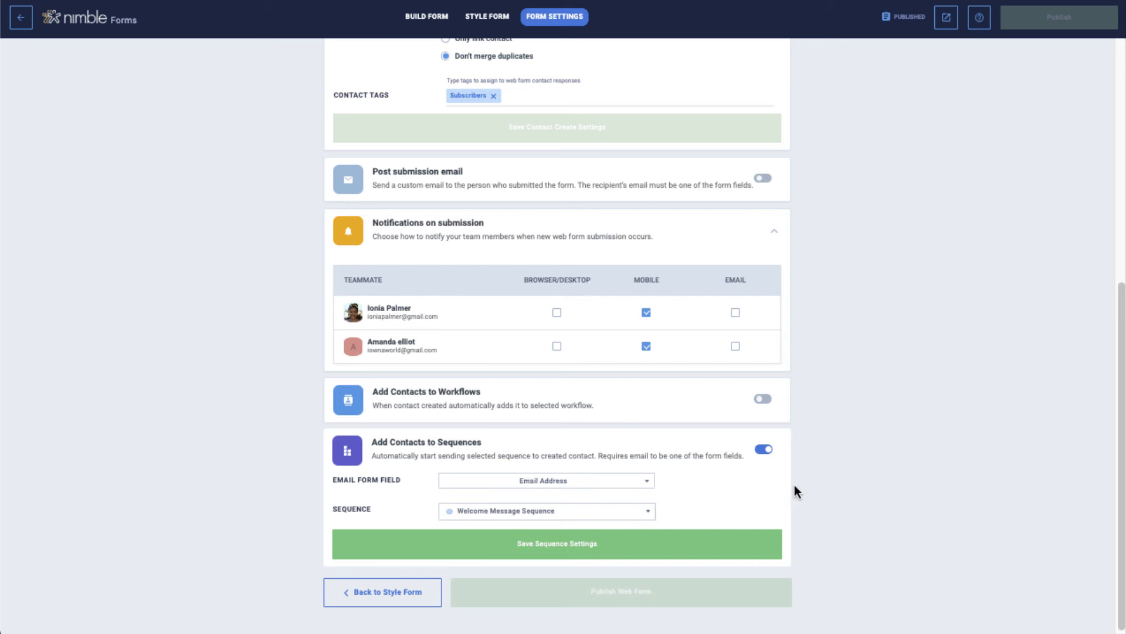
pyautogui.click(763, 399)
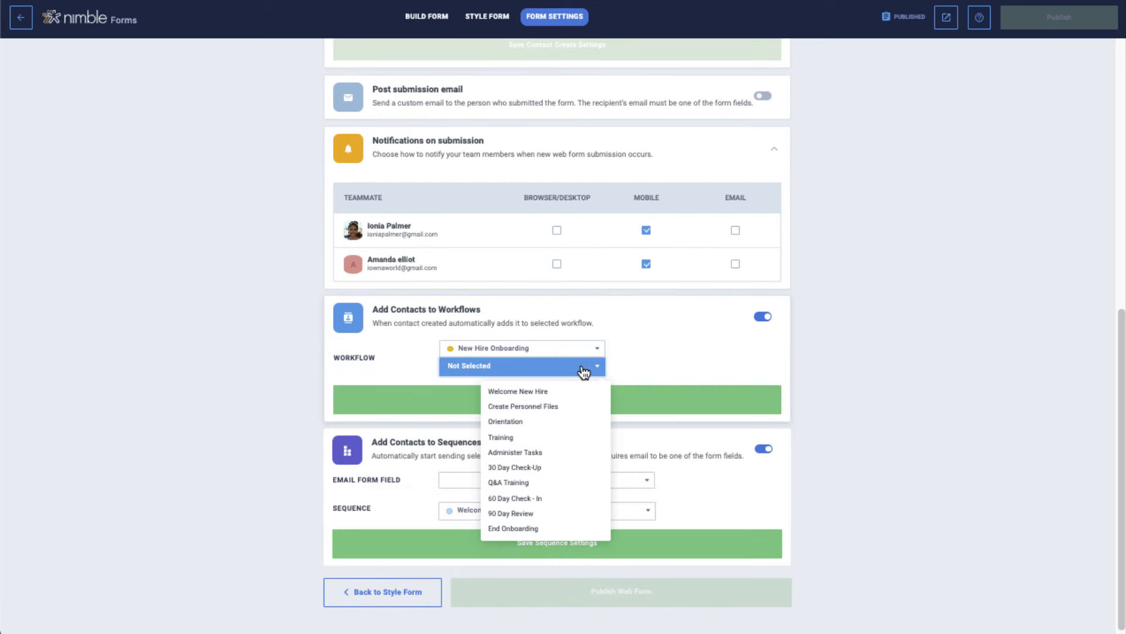
# Choose the stage new contacts enter in the New Hire Onboarding workflow.
pyautogui.click(517, 391)
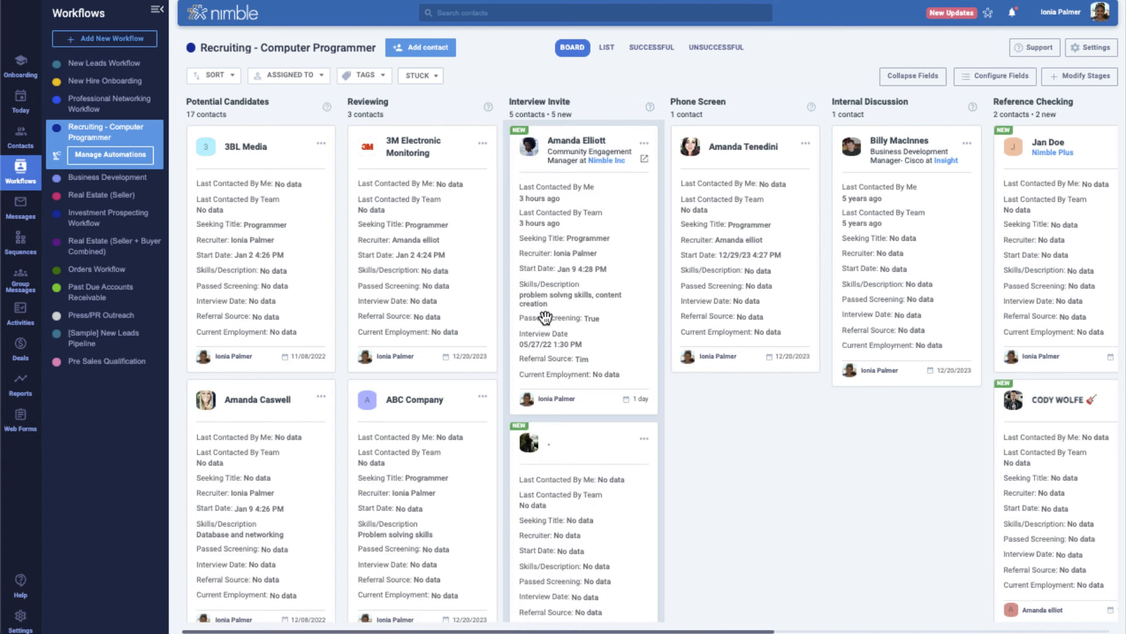
# Create a Recruiting - Computer Programmer automation triggered on moving from Reviewing to Interview Invite.
pyautogui.click(109, 155)
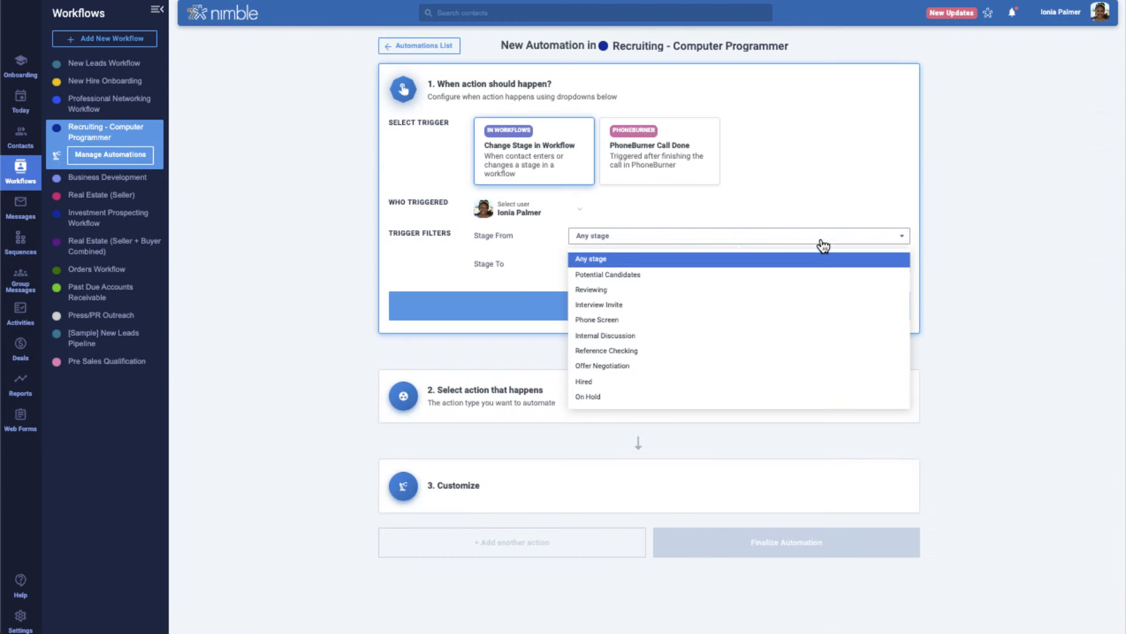
pyautogui.click(599, 304)
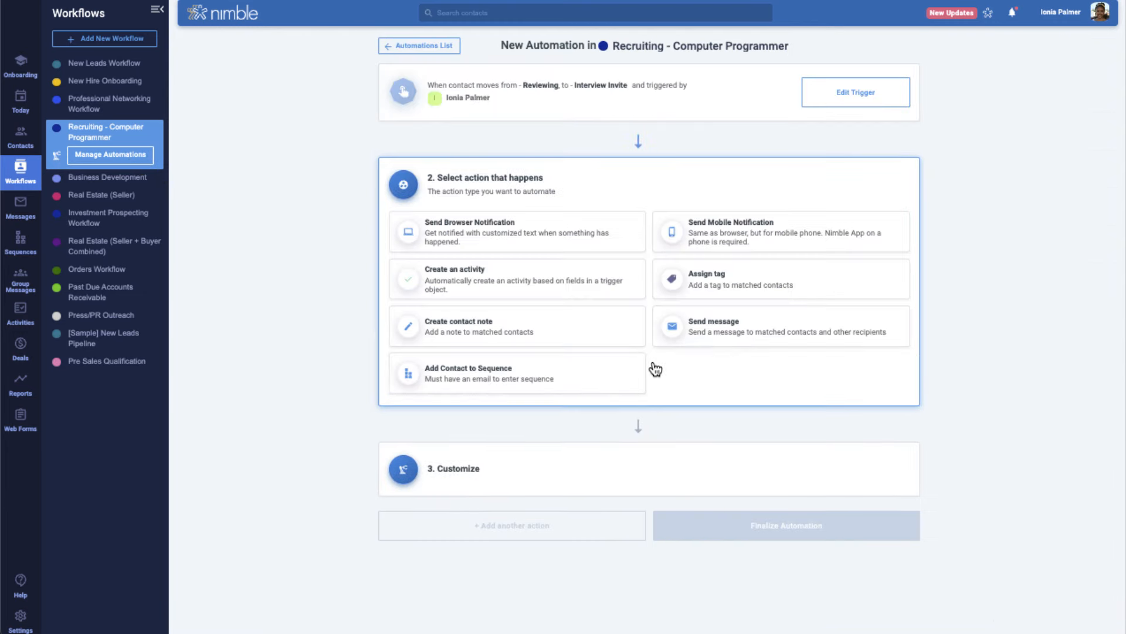